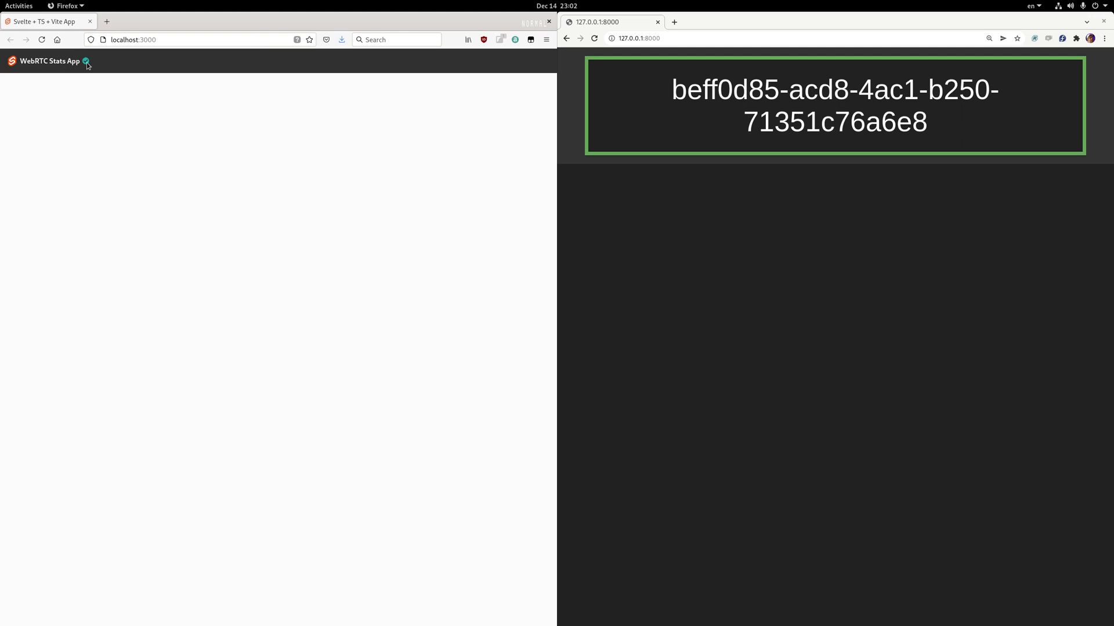
pyautogui.moveTo(456, 138)
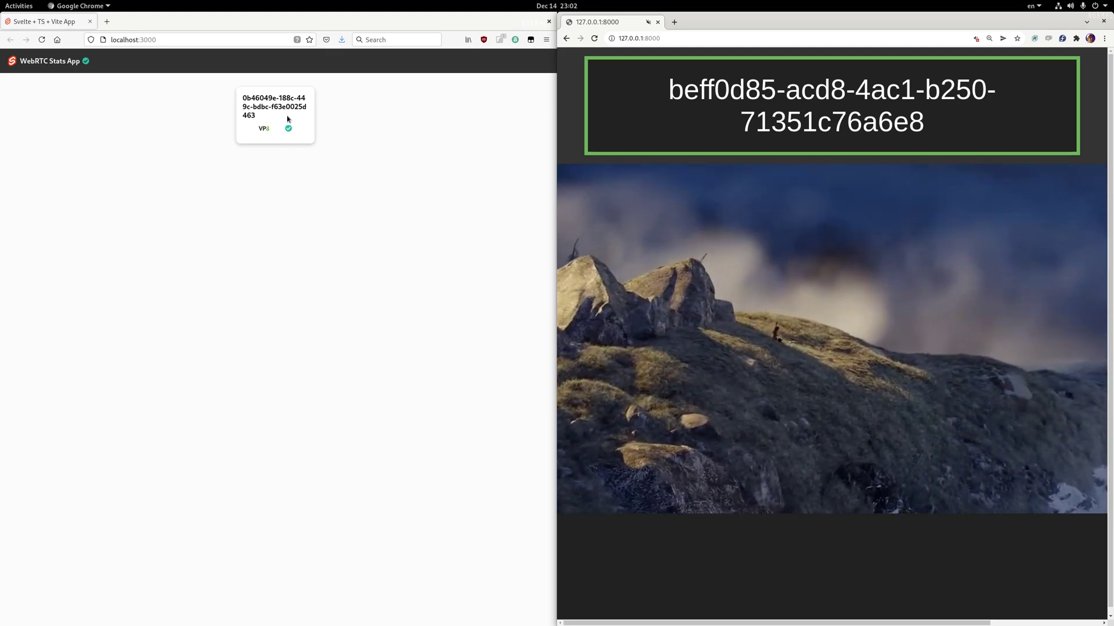
# - Open the VP8 stream card's live plot of bitrate, packet loss and target bitrate
pyautogui.click(275, 110)
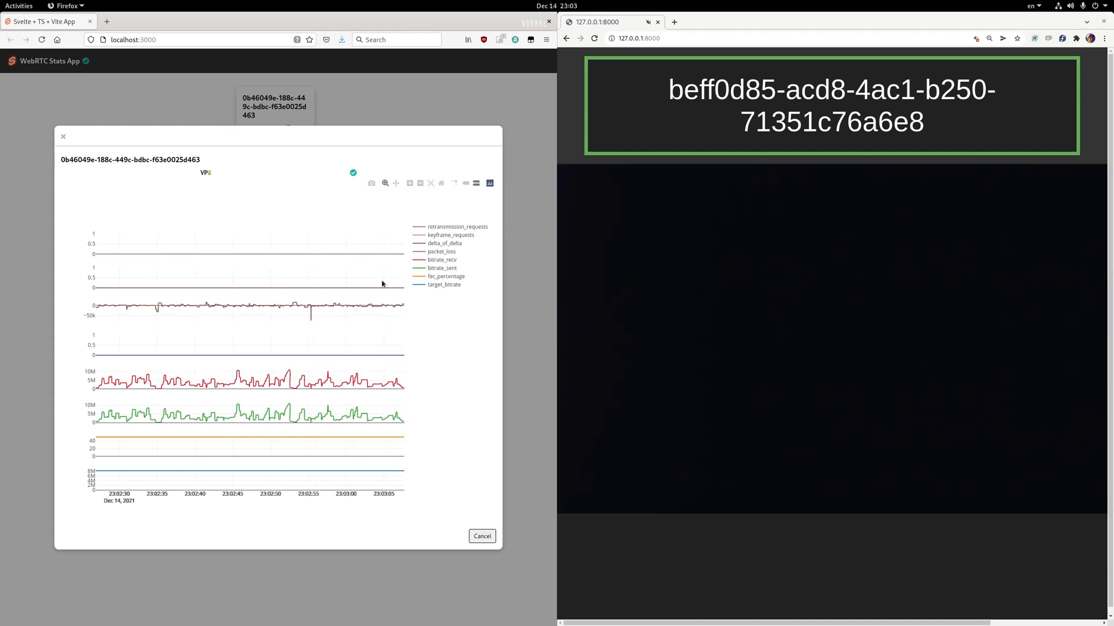
pyautogui.moveTo(383, 286)
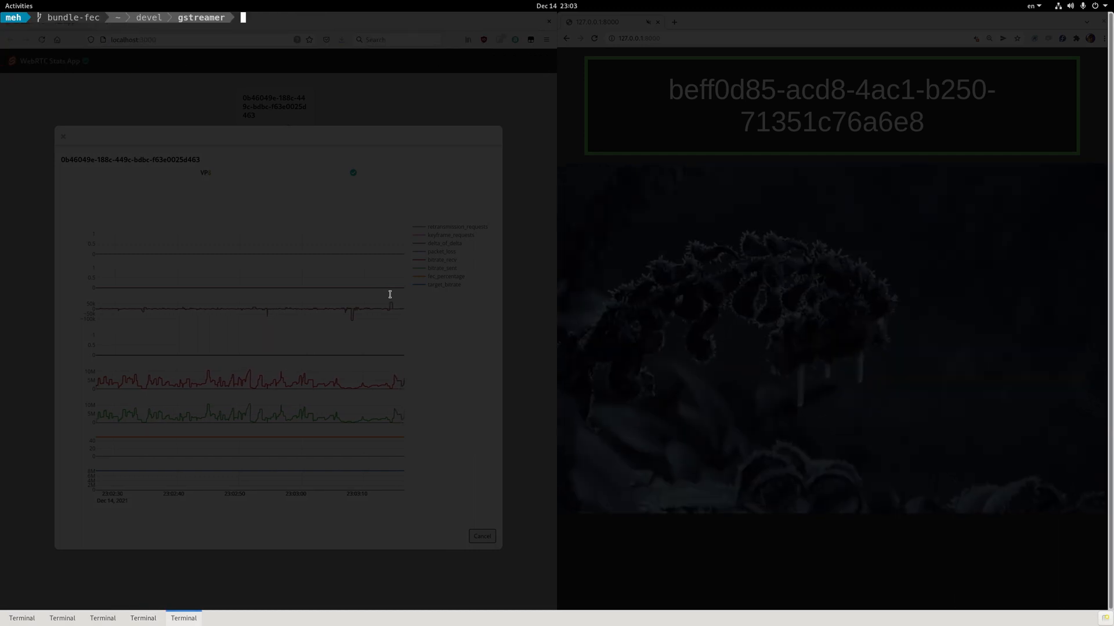
# - Run comcast on the loopback device to cap UDP traffic at 3000 kbit
pyautogui.write('/home/meh/go/bin/comcast --device lo --stop')
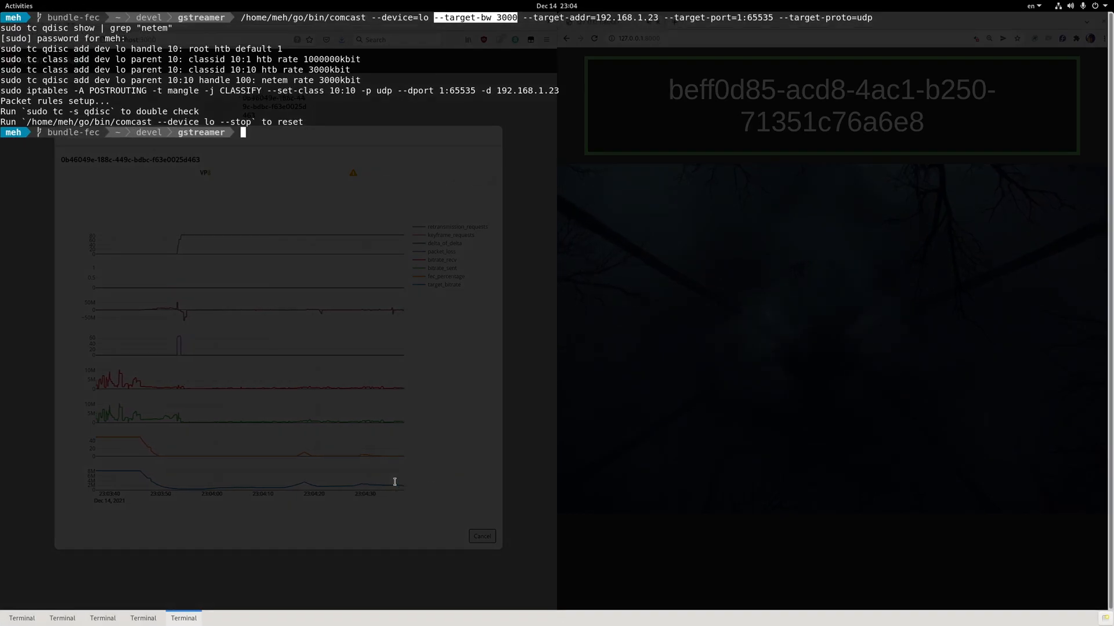
# - Lift the loopback limit with comcast --device lo --stop and watch bitrates recover
pyautogui.write('/home/meh/go/bin/comcast --device lo --stop')
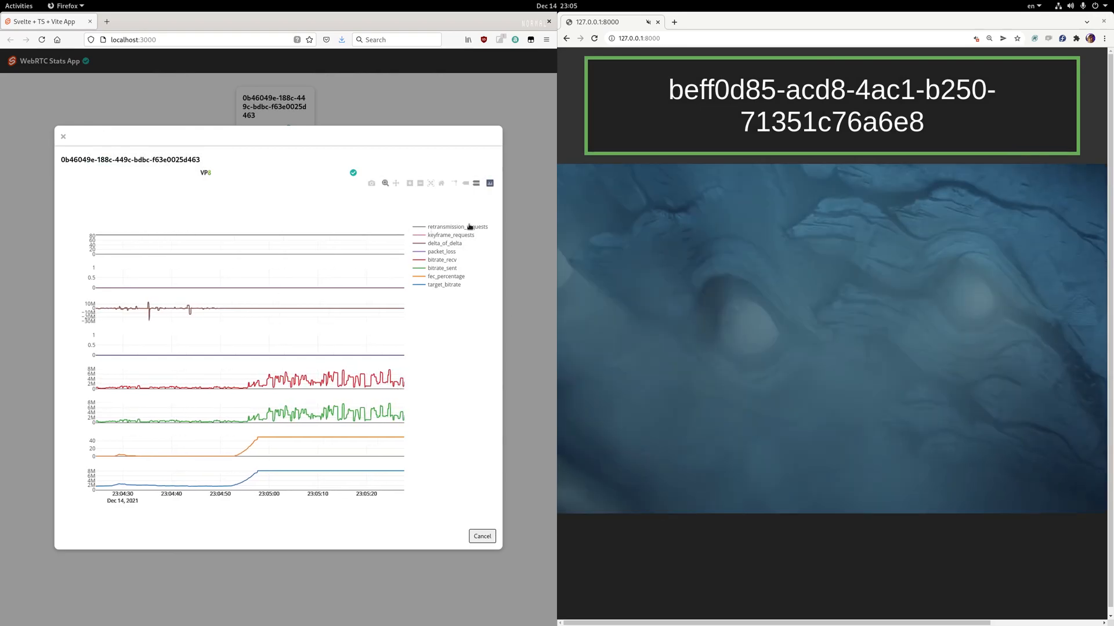
pyautogui.moveTo(403, 236)
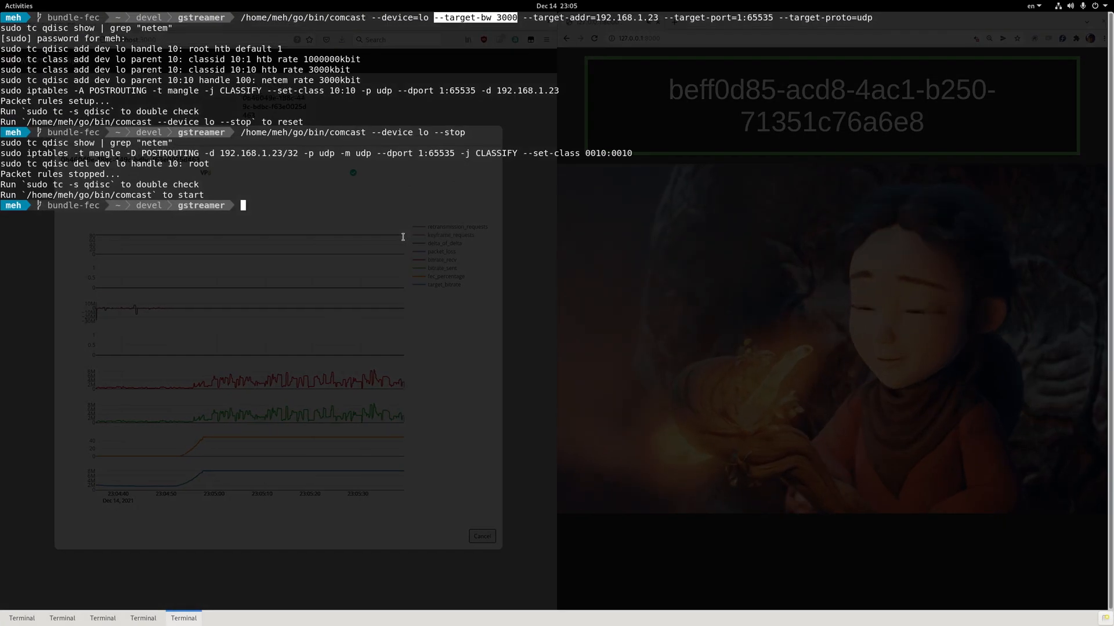
# - Clear old comcast rules, then impose 1% packet loss on loopback traffic to 192.168.1.23
pyautogui.write('/home/meh/go/bin/comcast --device lo --stop')
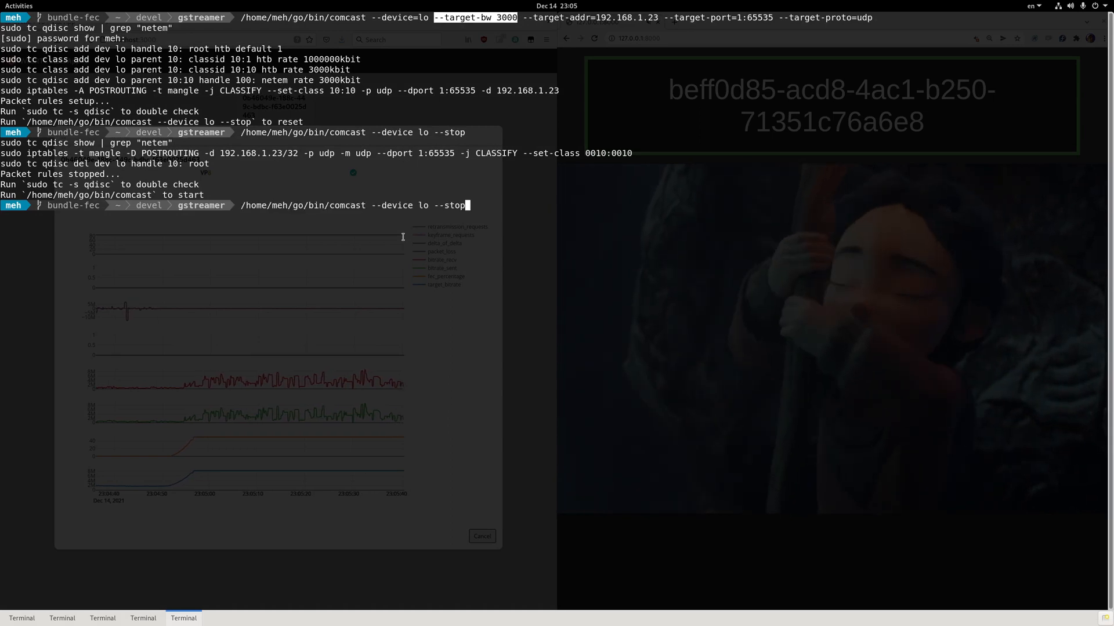
pyautogui.write('/home/meh/go/bin/comcast --device=lo --packet-loss "1" --target-addr=192.168.1.23 --target-port=1:65535 --target-proto=udp,icmp')
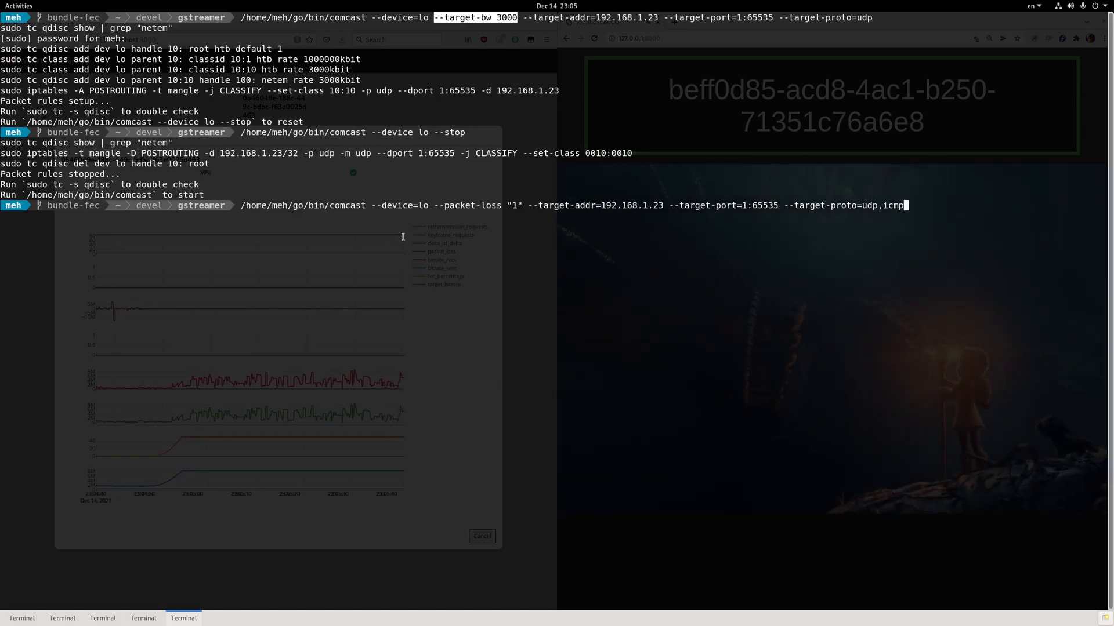
pyautogui.press('Return')
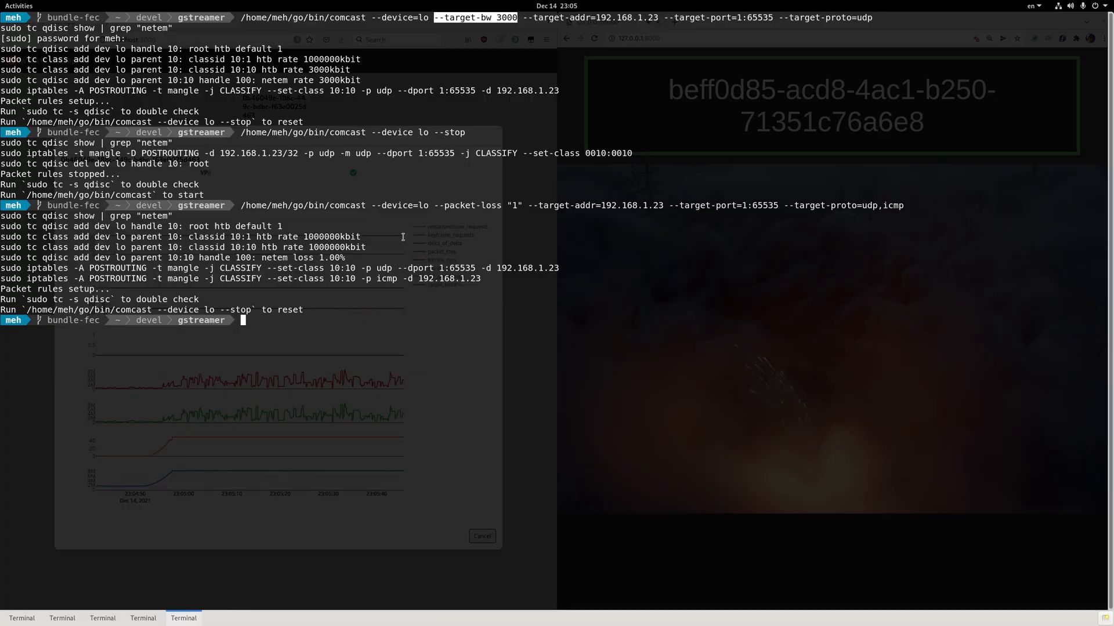